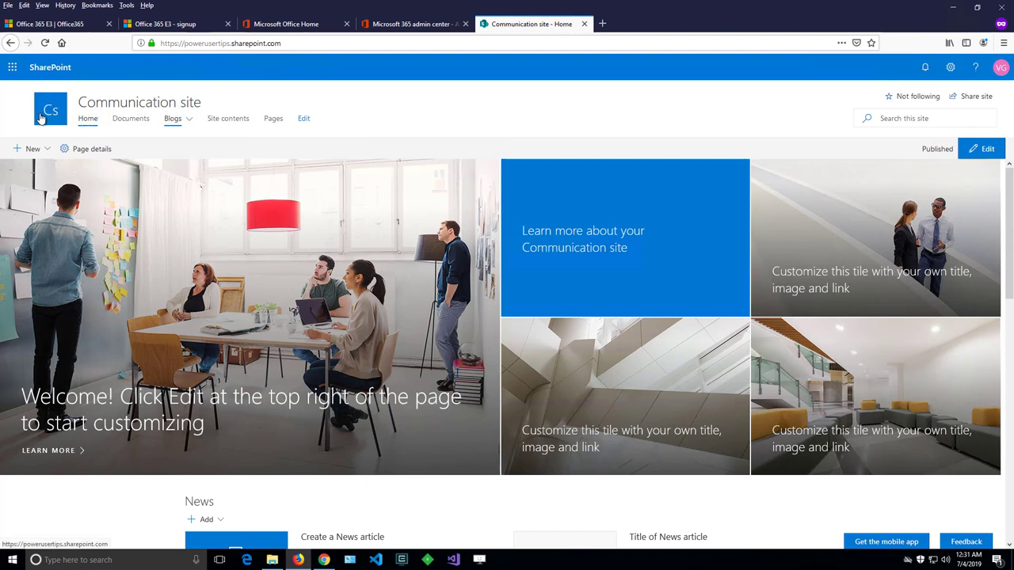
mouse_move(49, 111)
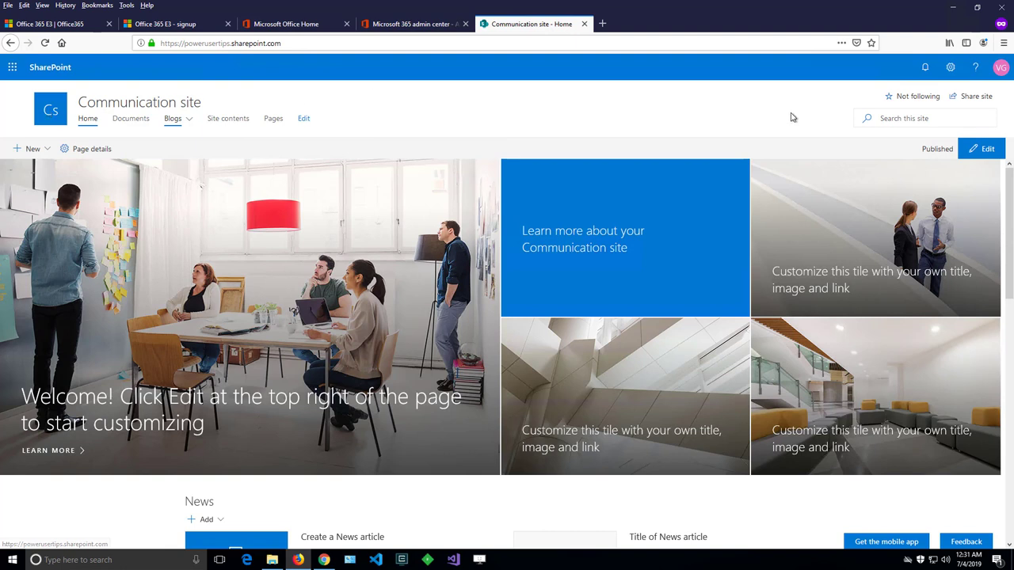
mouse_move(950, 66)
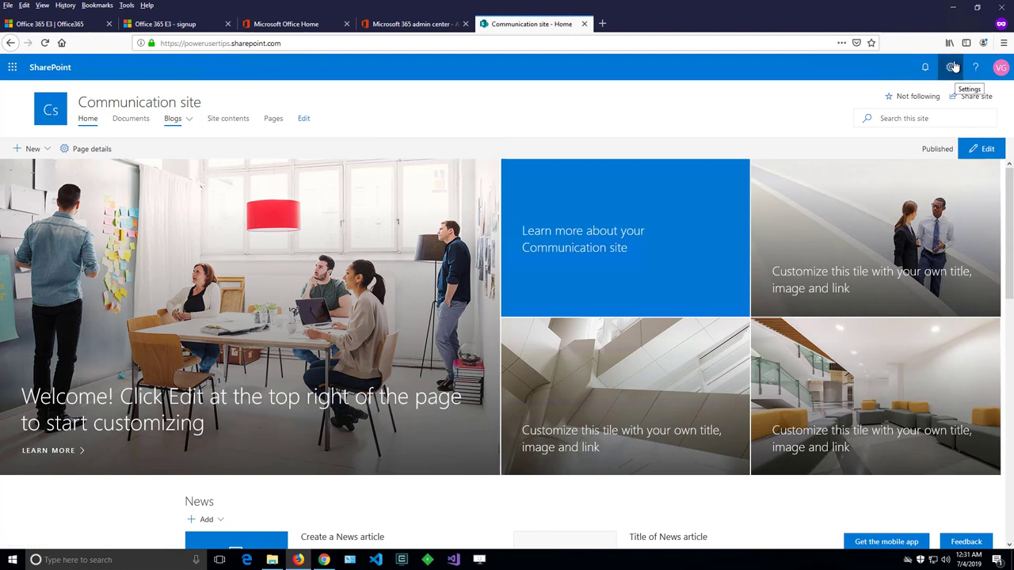
mouse_move(950, 67)
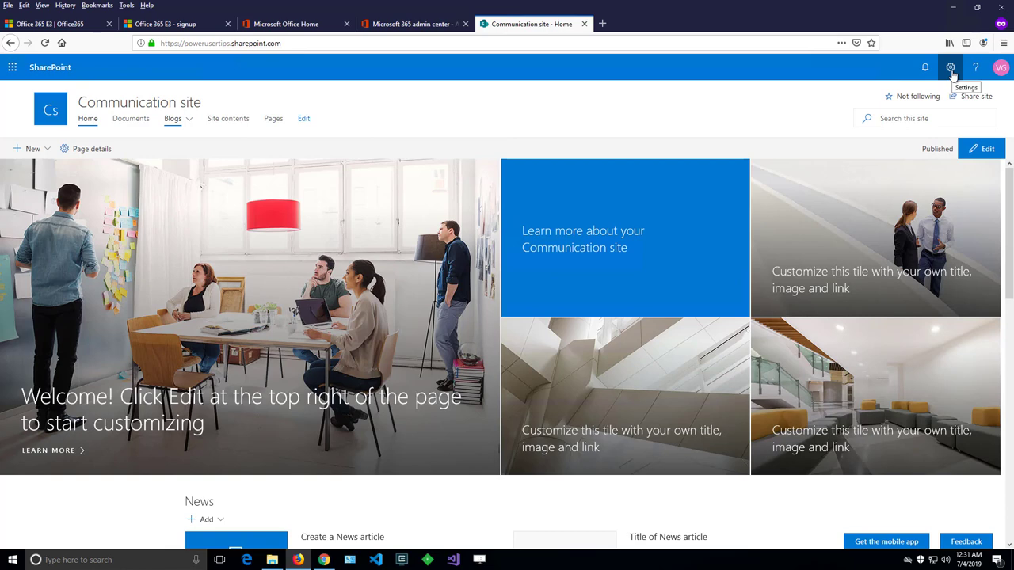
Open the Site information editing panel from the Settings gear menu.
click(950, 67)
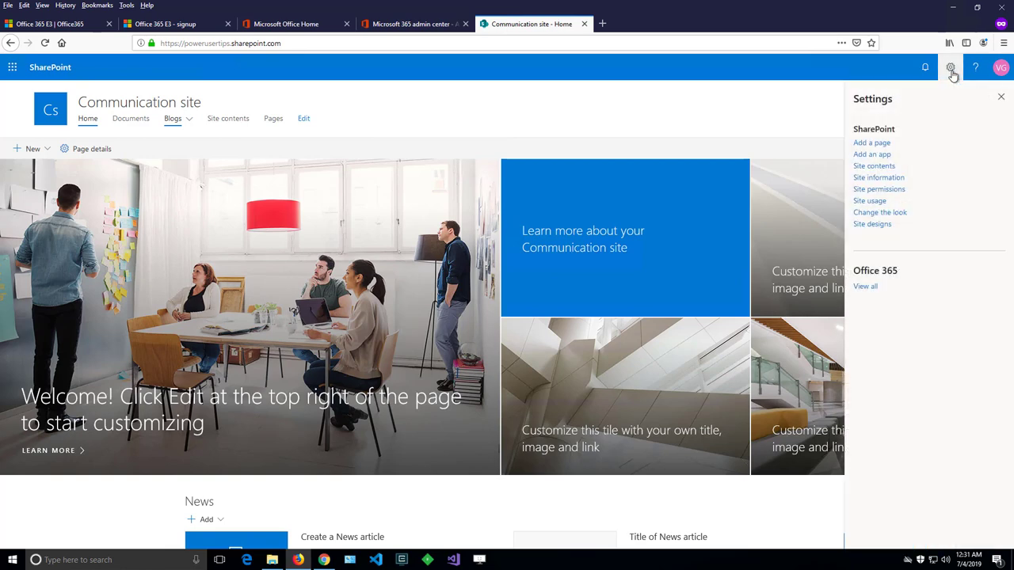
mouse_move(895, 113)
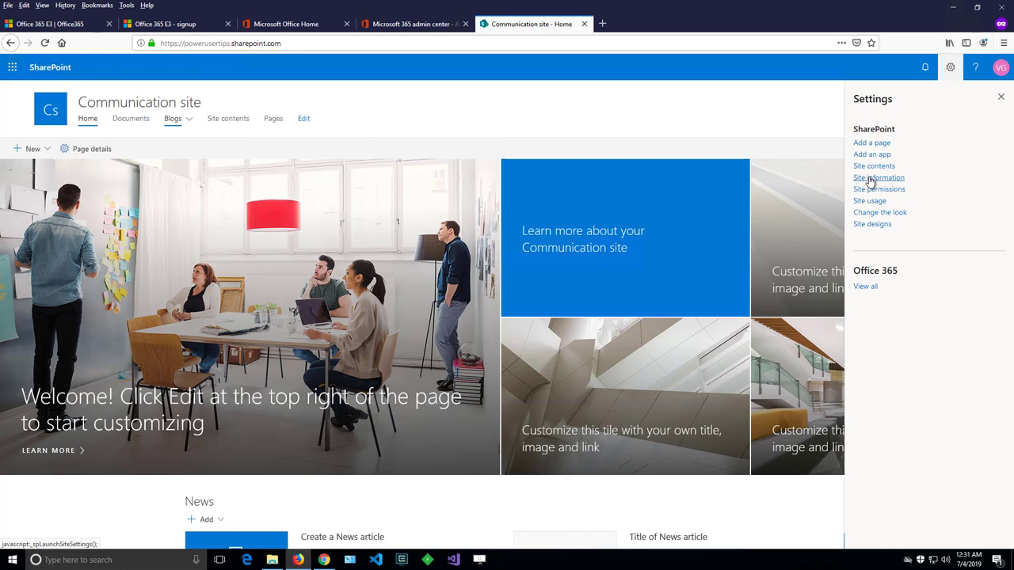
click(879, 178)
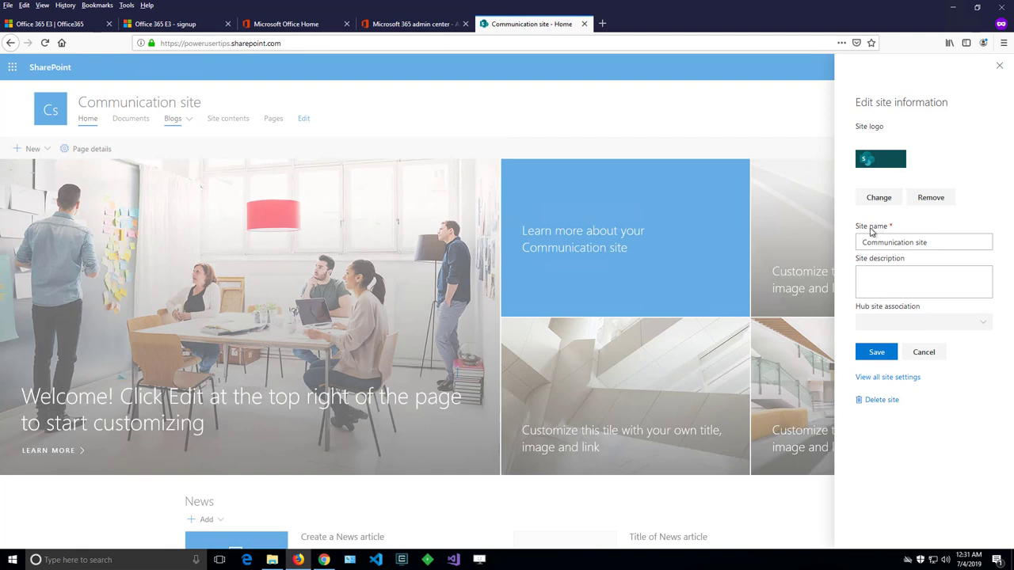
mouse_move(909, 232)
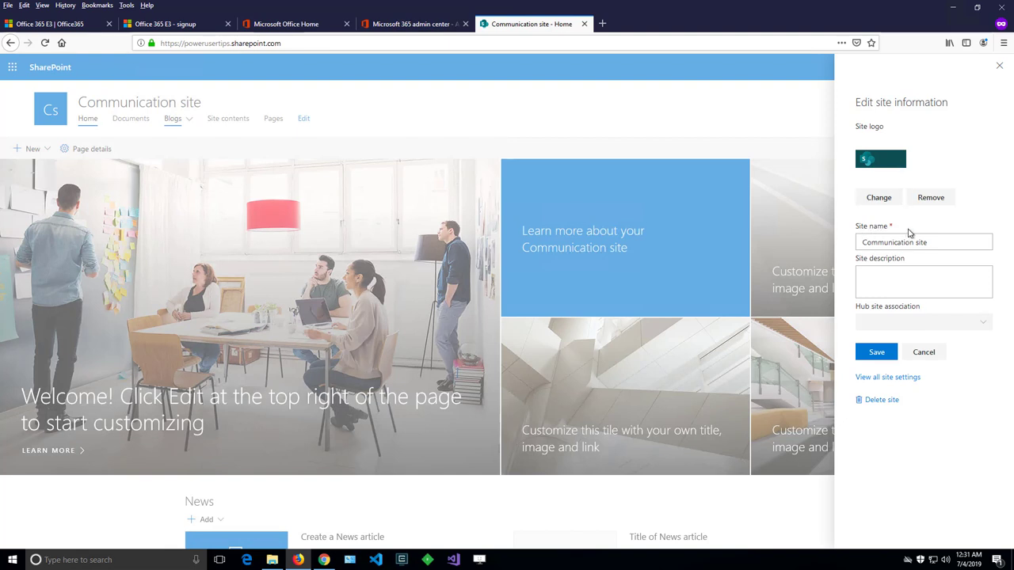
Replace the site name with 'PowerUser tips'.
triple_click(923, 242)
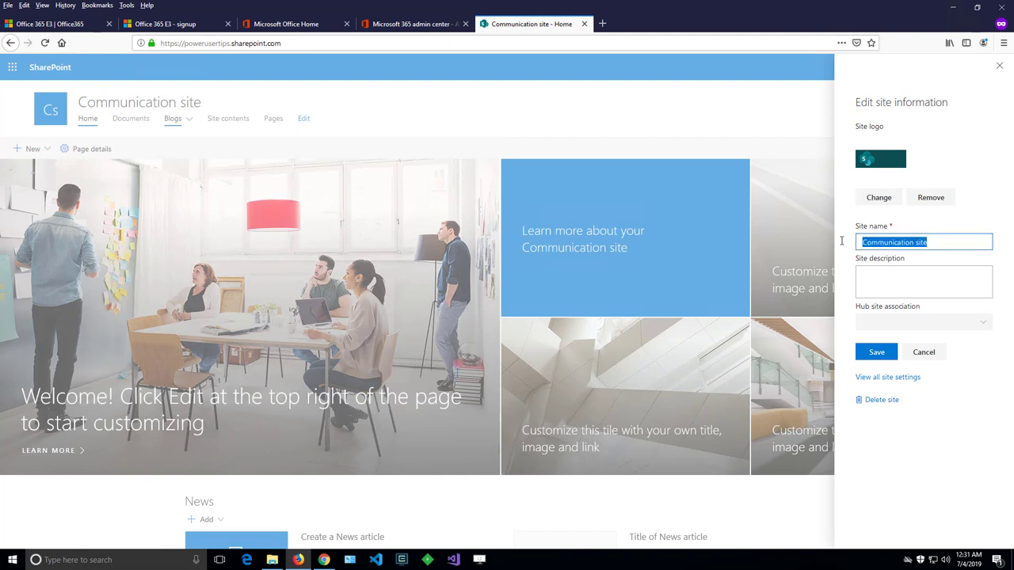
text(Power)
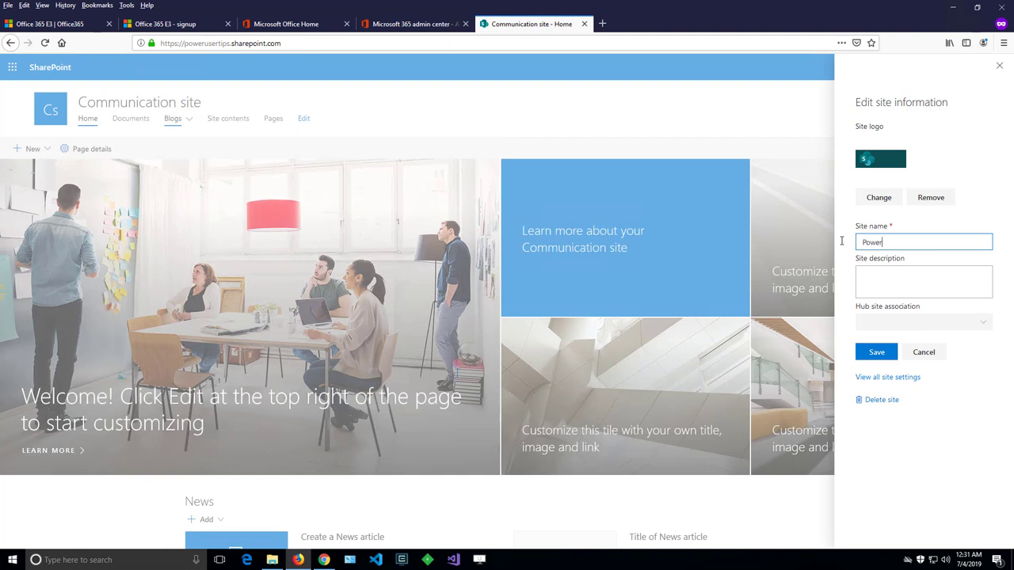
text(User)
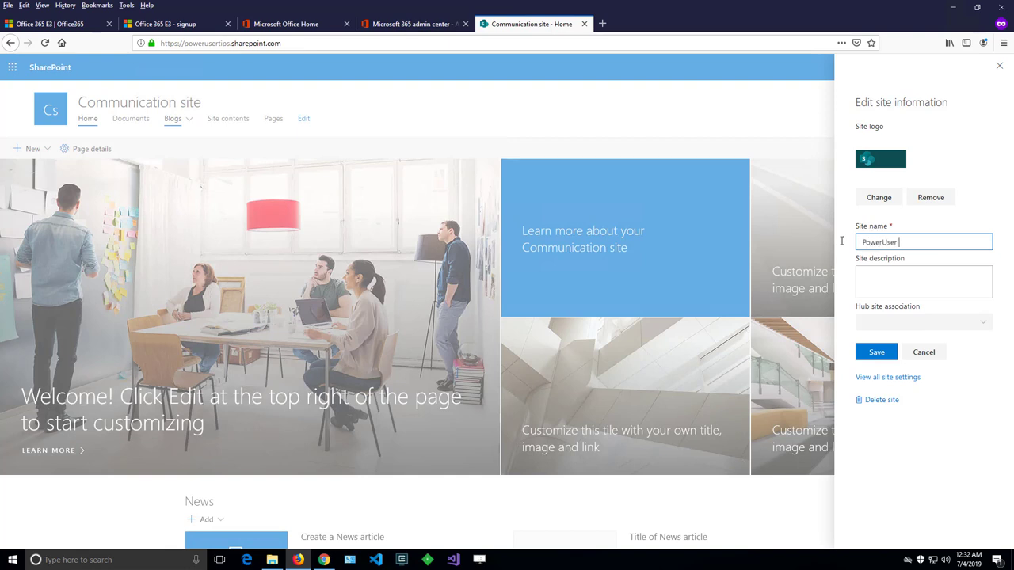
text(tips)
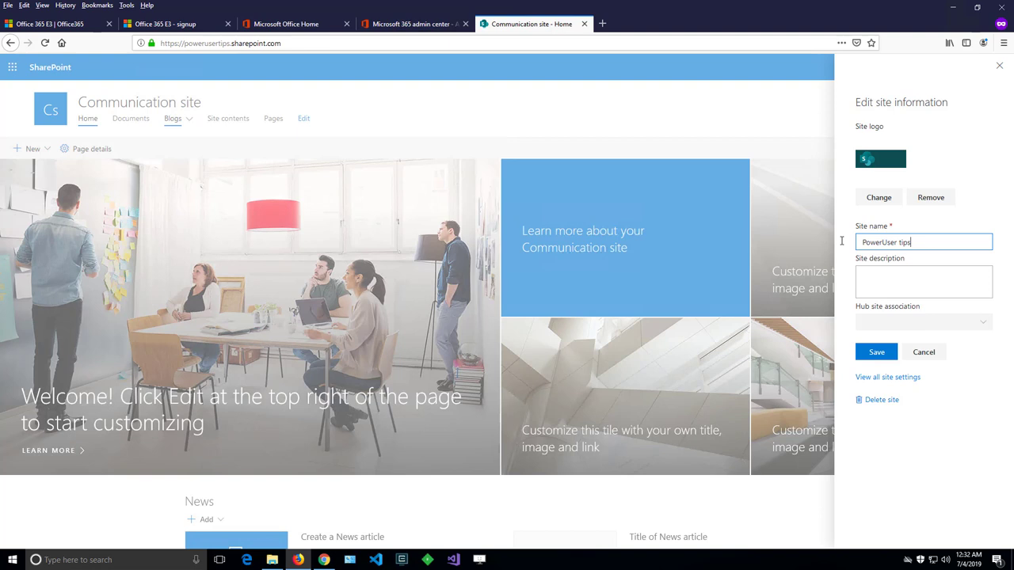
Enter 'Site Description' as the site description.
click(922, 281)
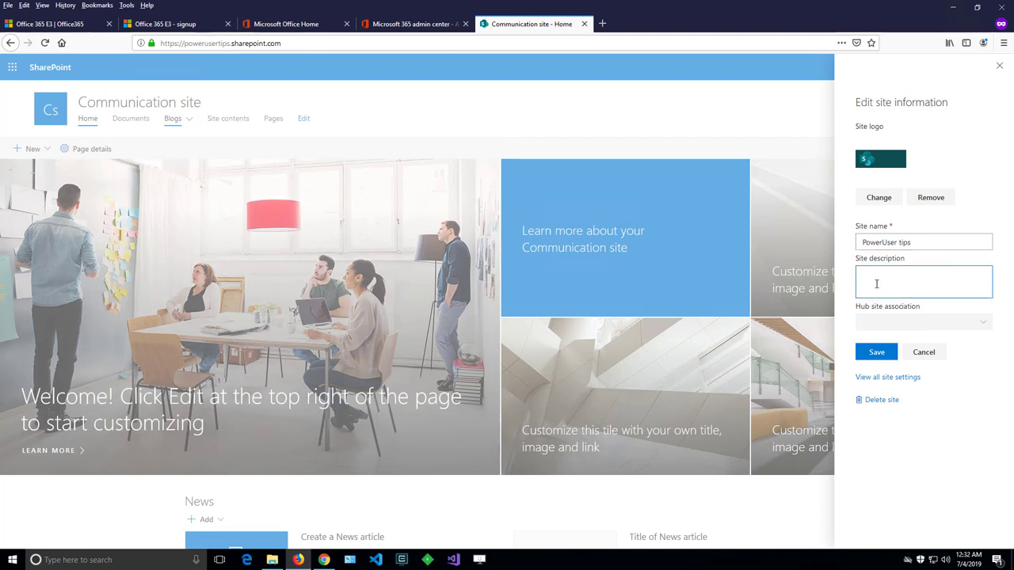
text(Sit)
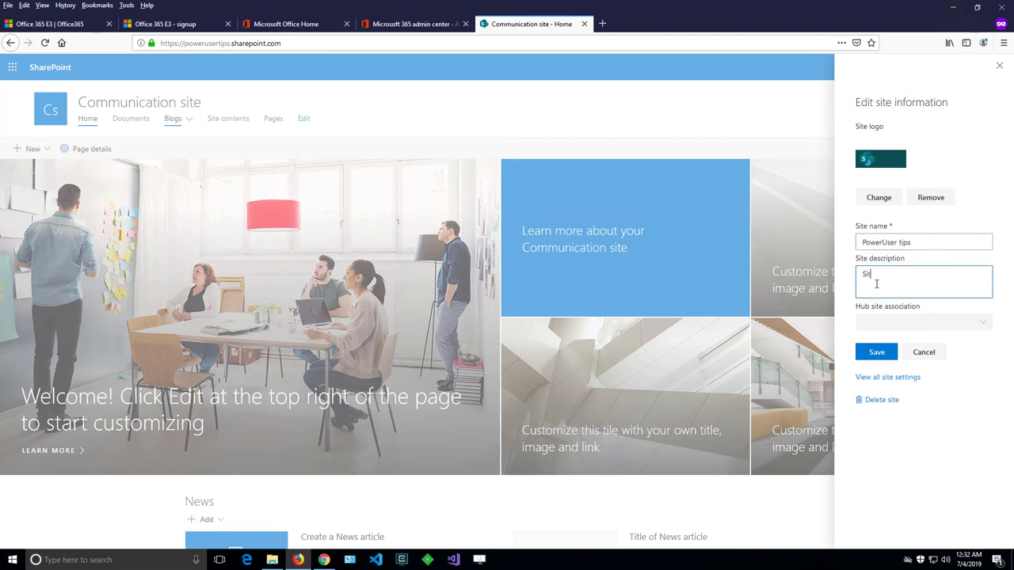
text(Site Description)
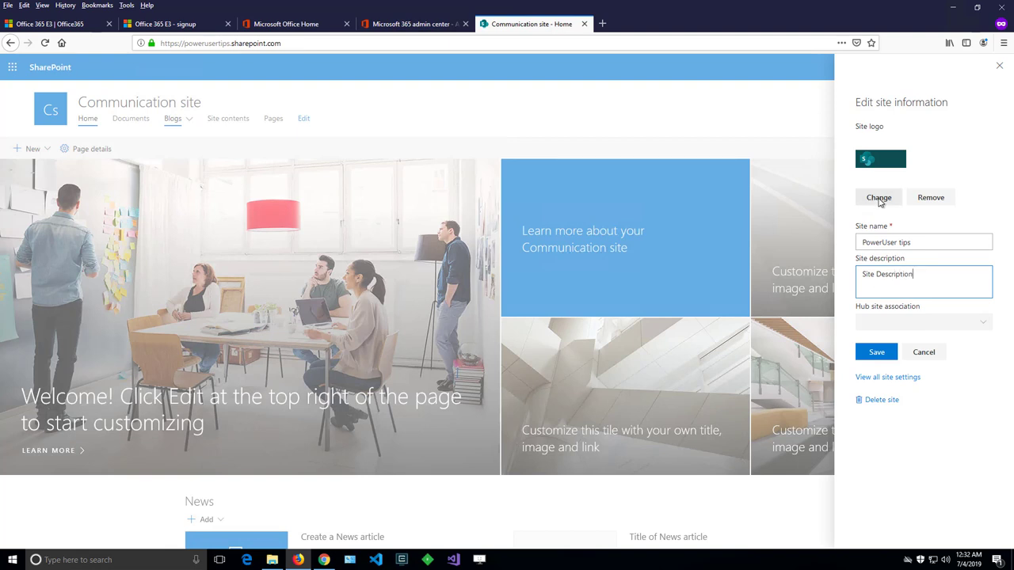
Upload the 31443929 image as the new site logo and save the site information.
click(878, 197)
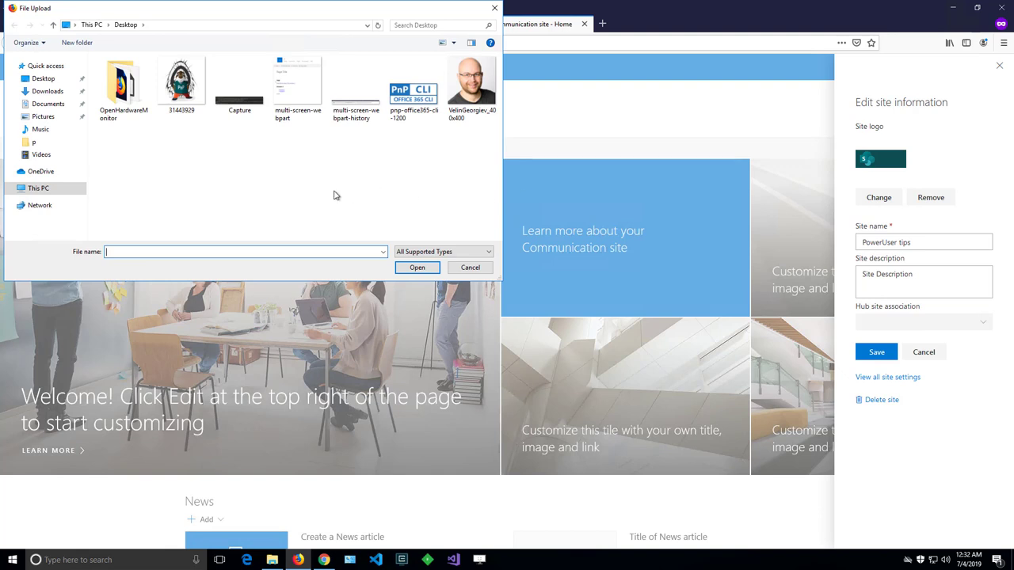
click(181, 85)
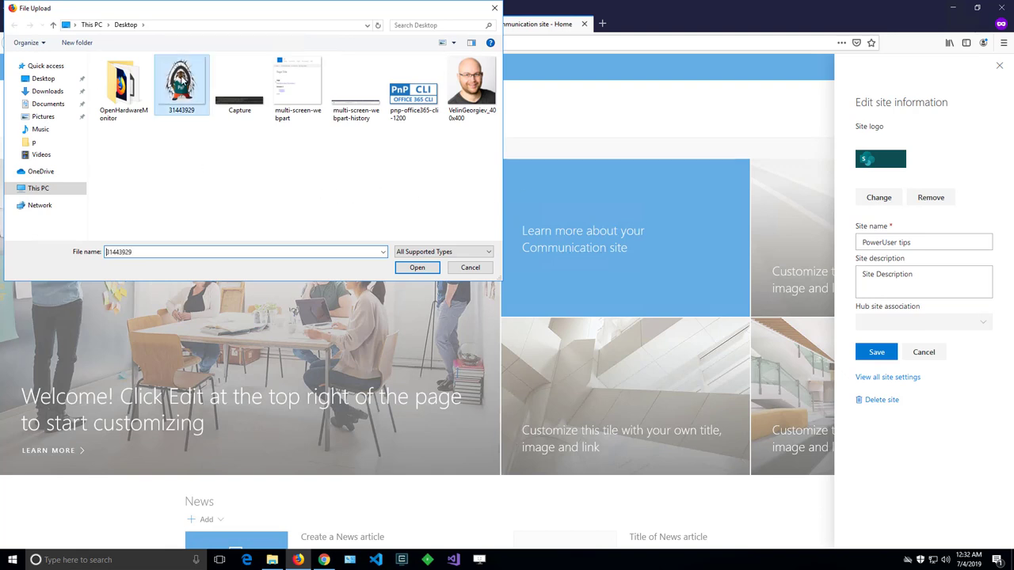
click(417, 267)
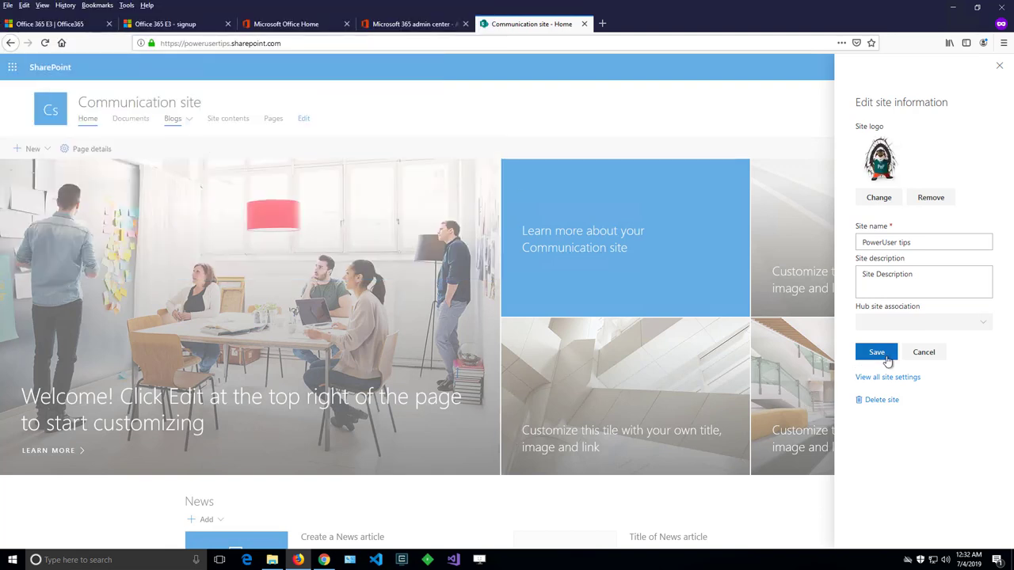
click(877, 351)
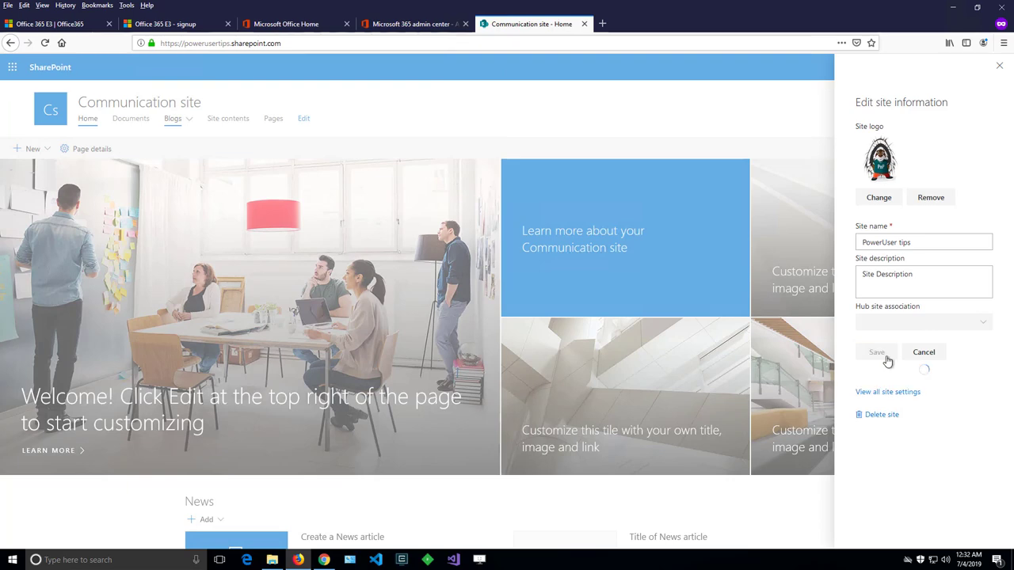
click(876, 352)
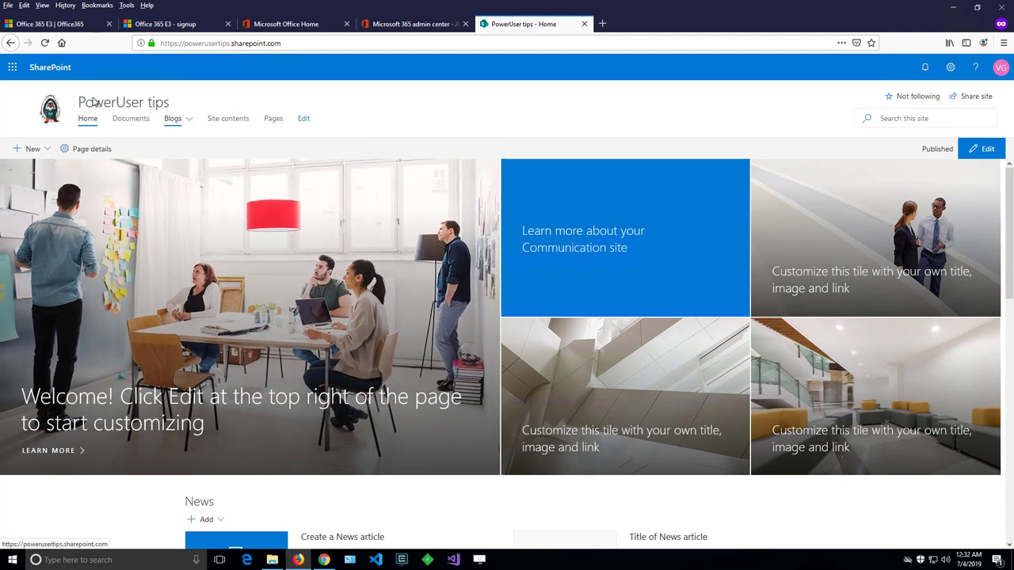
mouse_move(100, 107)
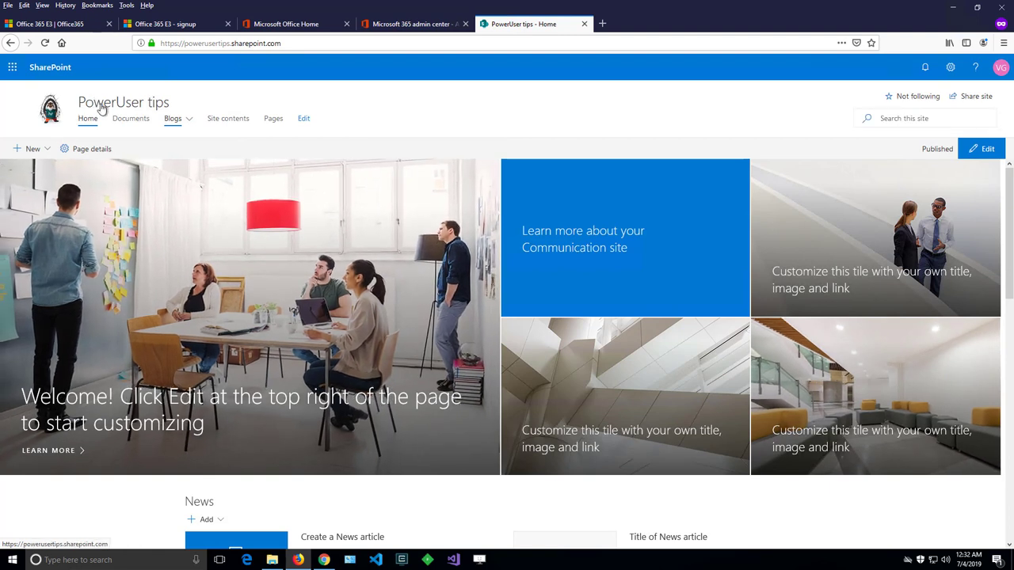